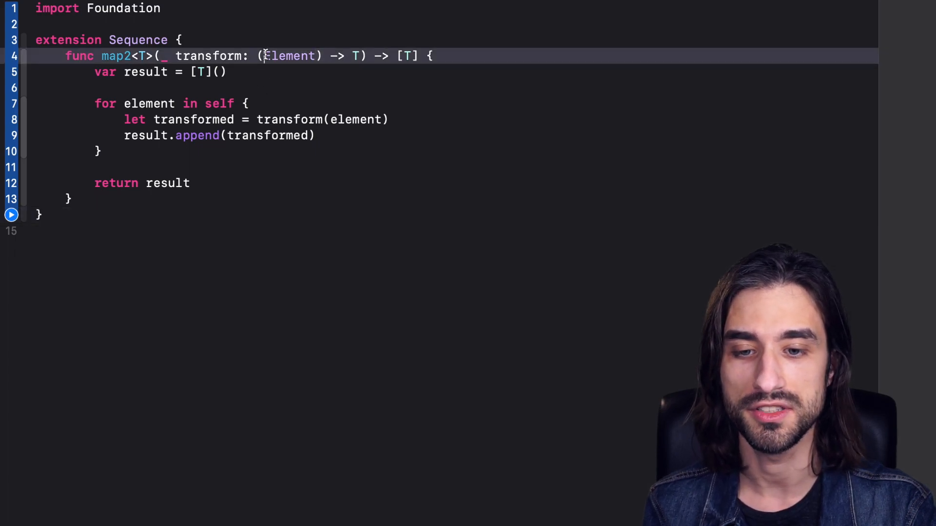
# Add let data = [1, 2, 3, 4] below the extension
pyautogui.doubleClick(290, 55)
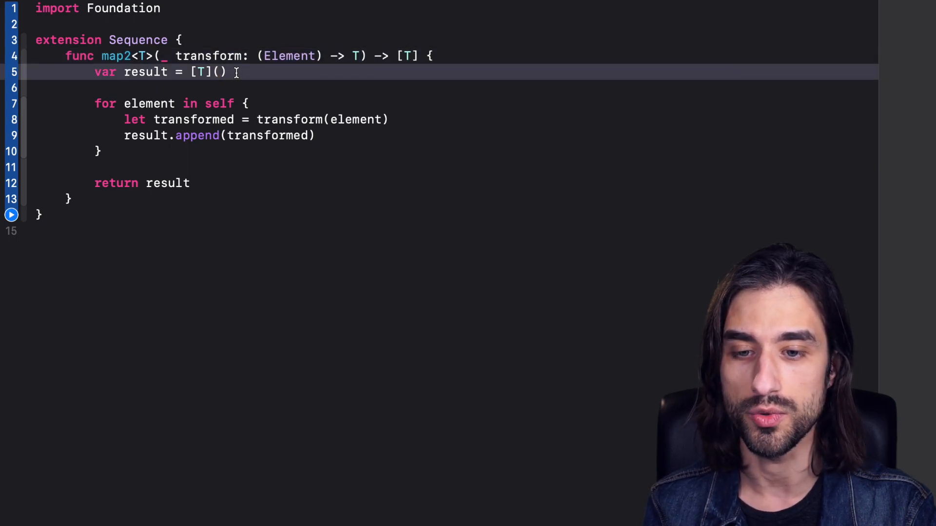
pyautogui.click(237, 103)
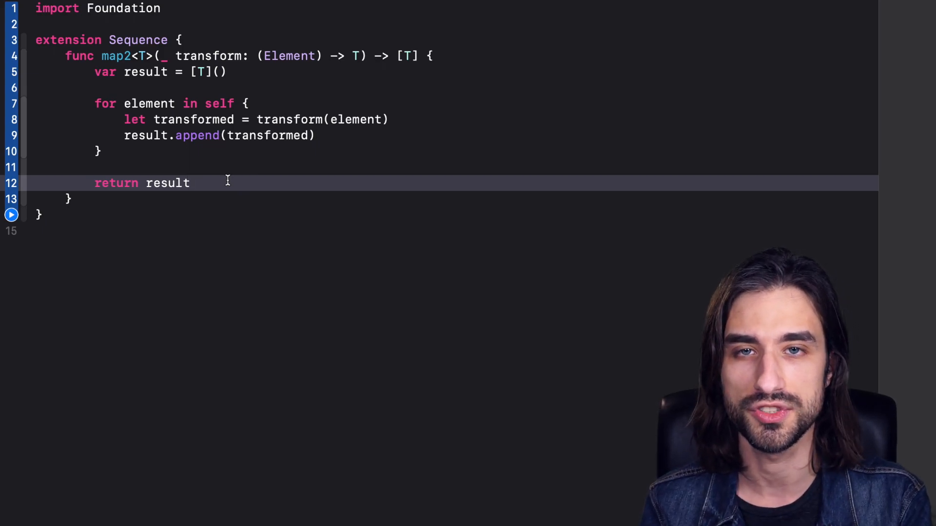
pyautogui.click(191, 183)
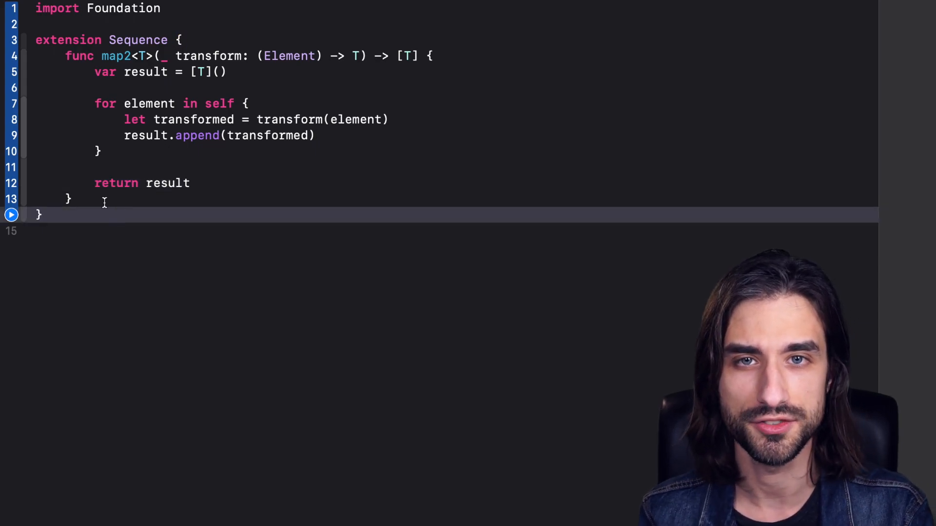
pyautogui.write('let data = [1, 2, 3, 4]')
pyautogui.write('let transform: (Int) -> String = {')
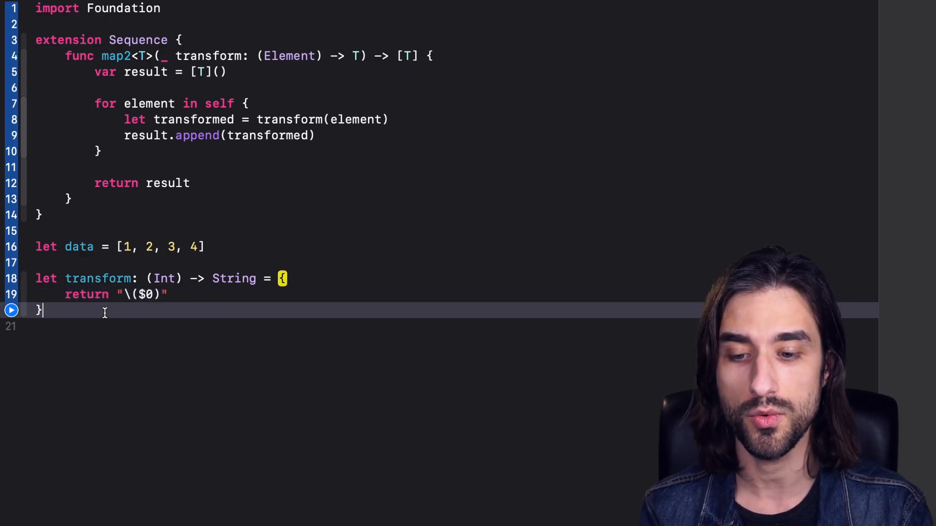
# Add an Int-to-String transform closure and call data.map2 { return transform($0) }
pyautogui.write('data')
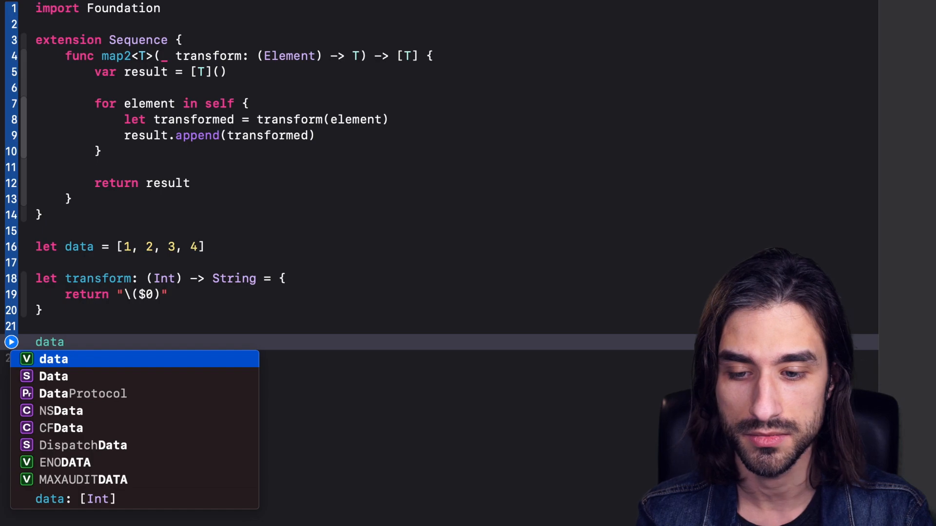
pyautogui.write('.map2')
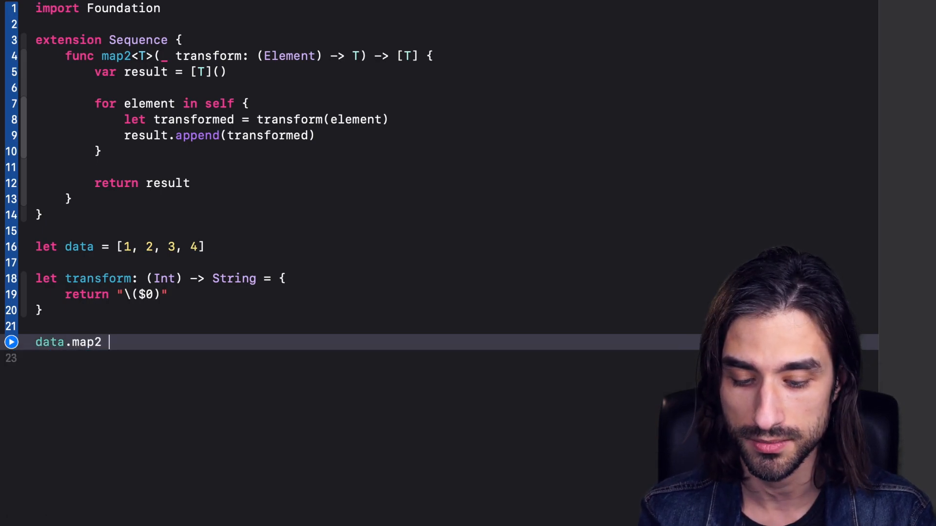
pyautogui.write('{ return transform($0)')
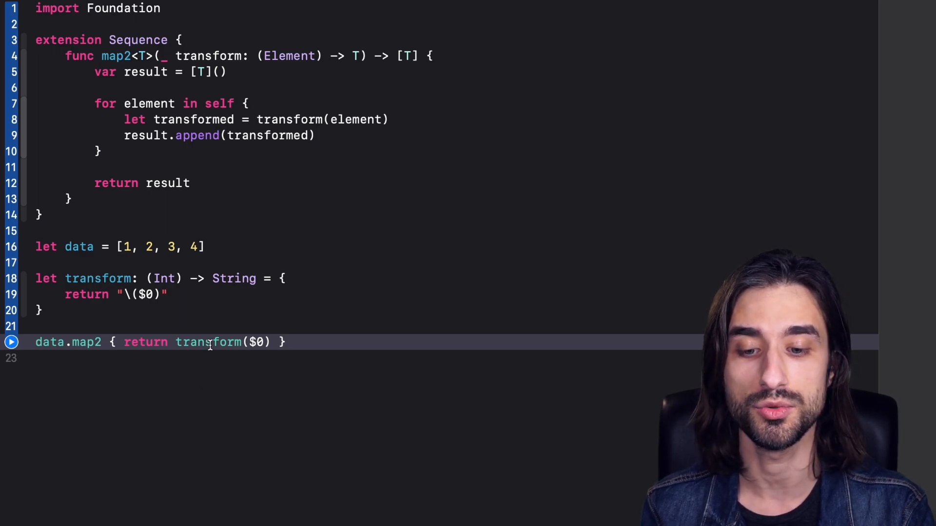
pyautogui.doubleClick(98, 278)
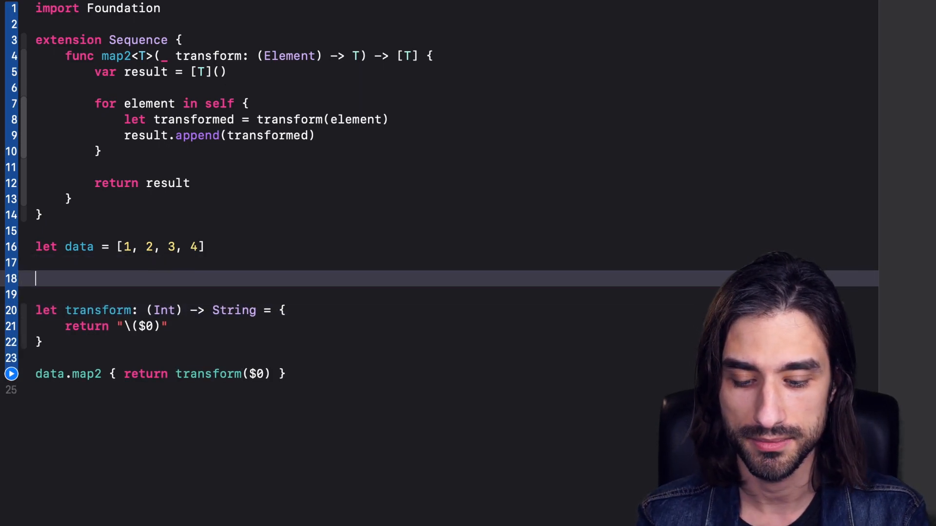
# Declare enum RandomError: Error with a randomError case
pyautogui.write('enum Random')
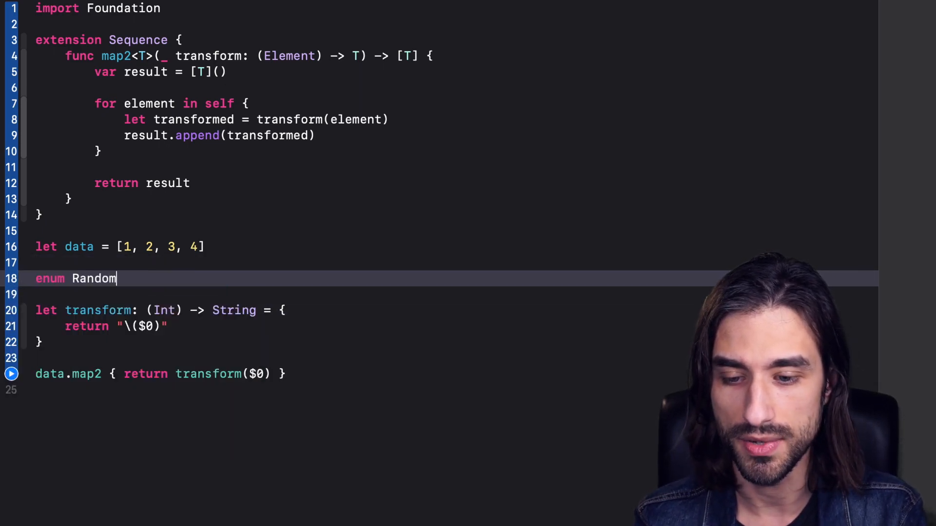
pyautogui.write('Error:')
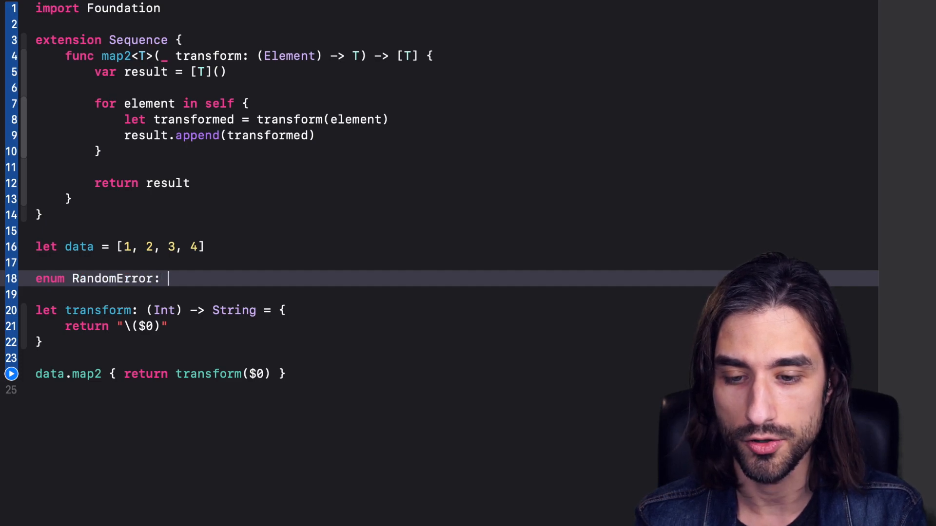
pyautogui.write('Error {')
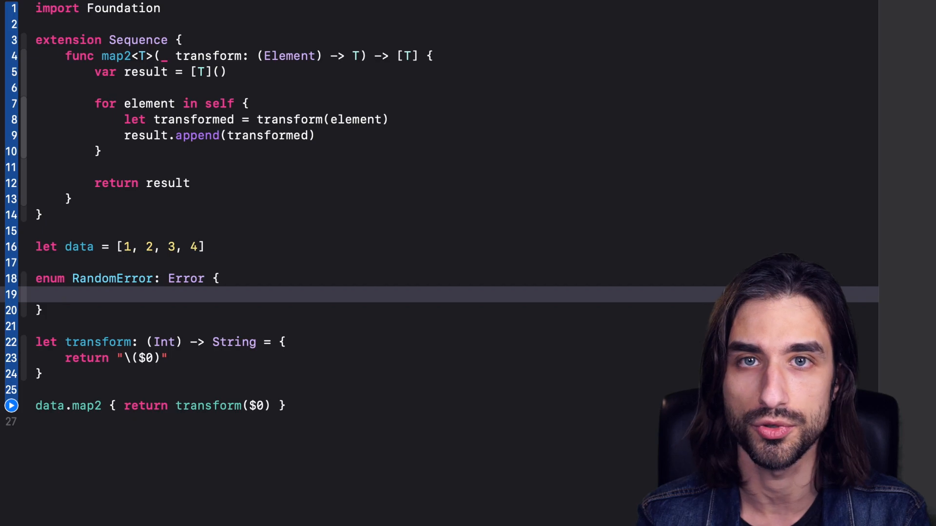
pyautogui.write('case')
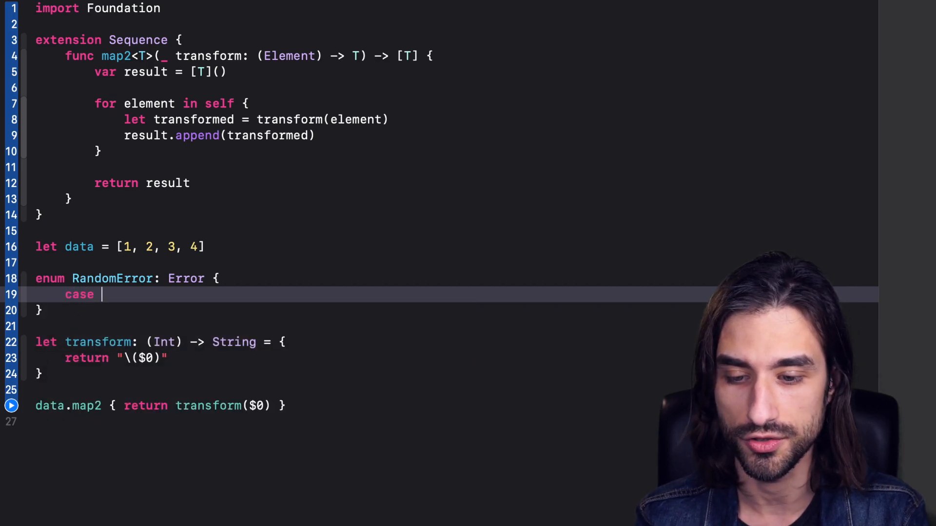
pyautogui.write('randomEr')
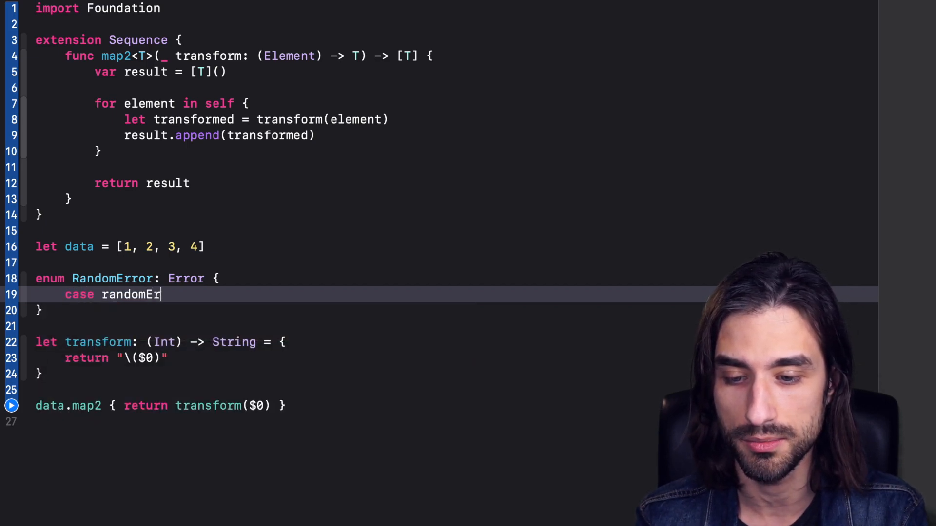
pyautogui.write('ror')
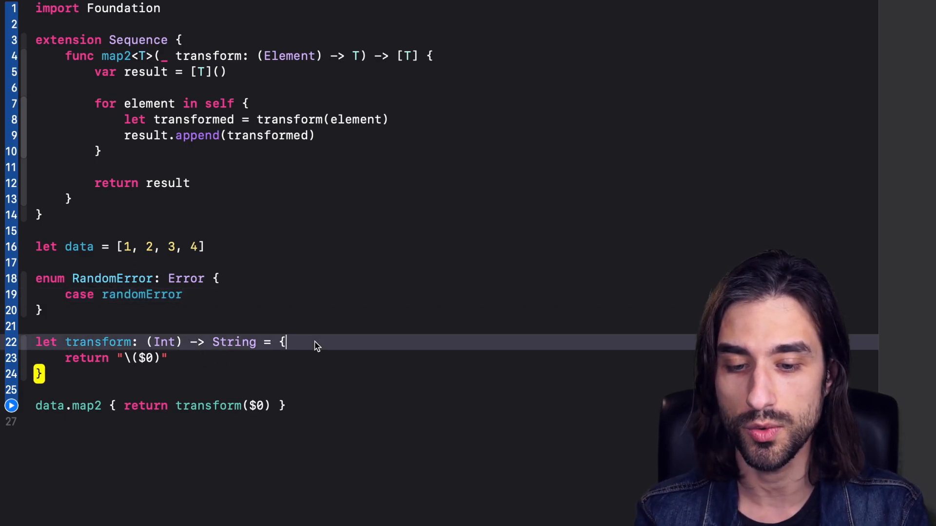
# Wrap the transform in if Bool.random(), throwing RandomError.randomError in the else branch
pyautogui.write('if B')
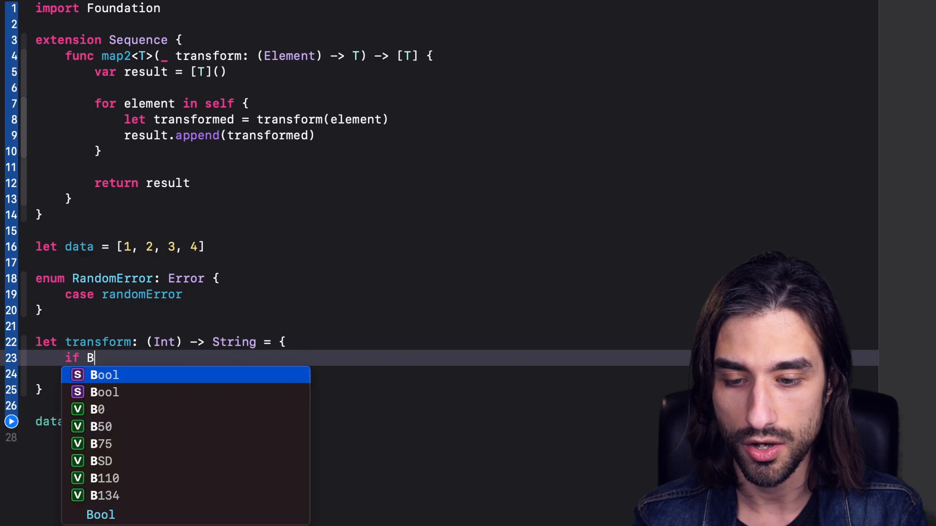
pyautogui.write('ool.random() {')
pyautogui.write('return "\\($0')
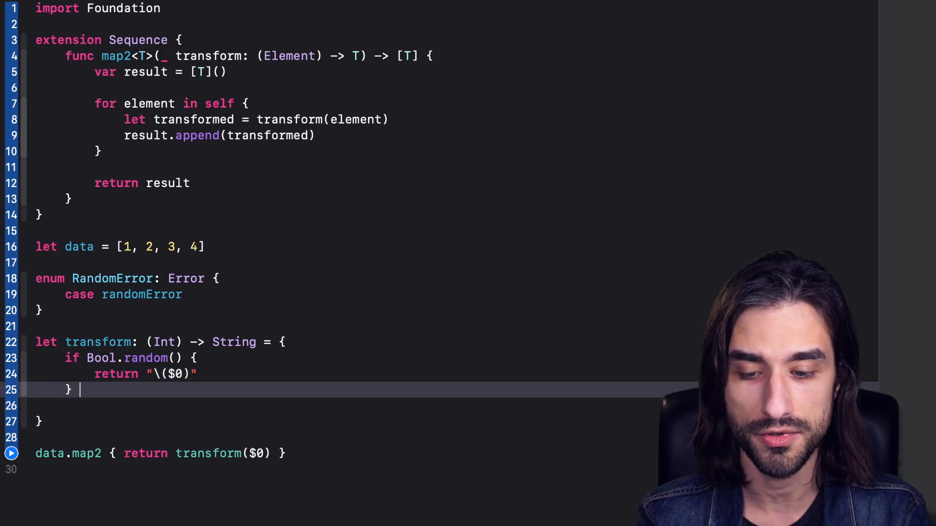
pyautogui.write('else {')
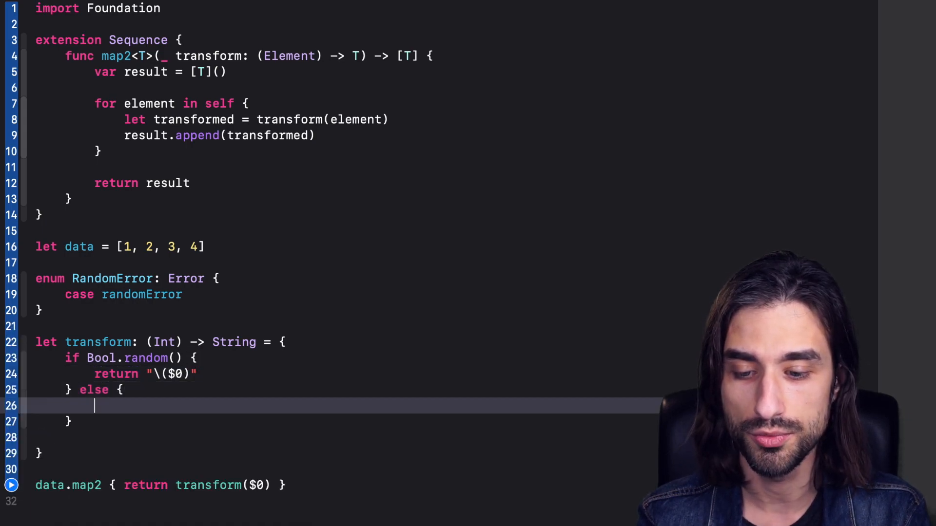
pyautogui.write('throw')
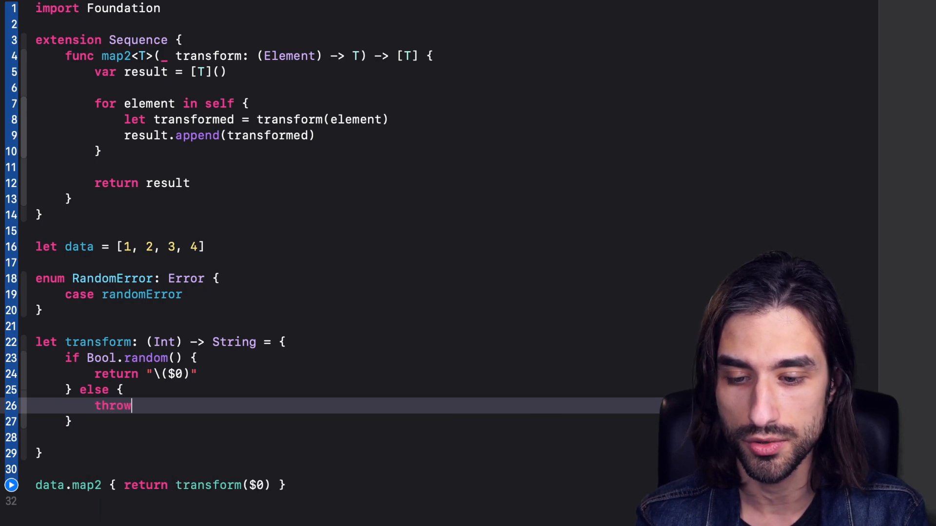
pyautogui.write('RandomError.randomError')
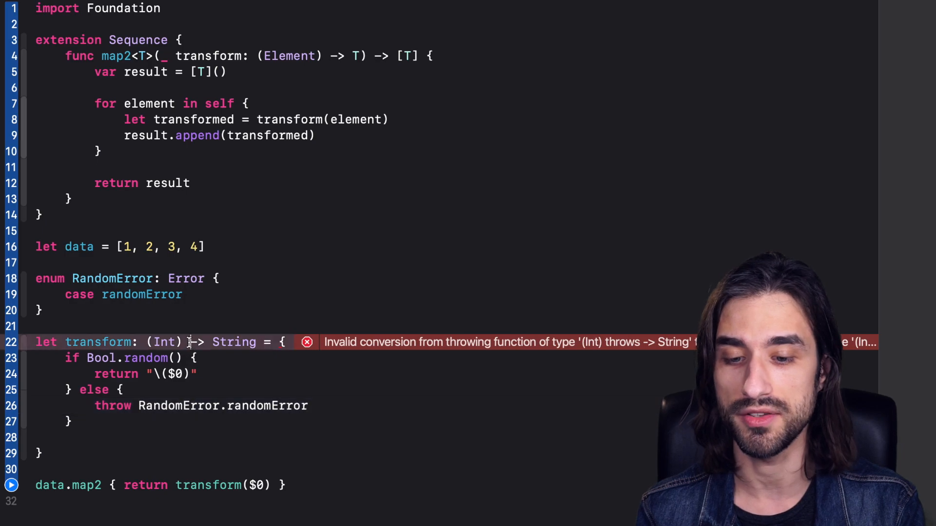
# Mark transform, map2's closure parameter and map2 as throws, adding try before both transform calls
pyautogui.write('throws')
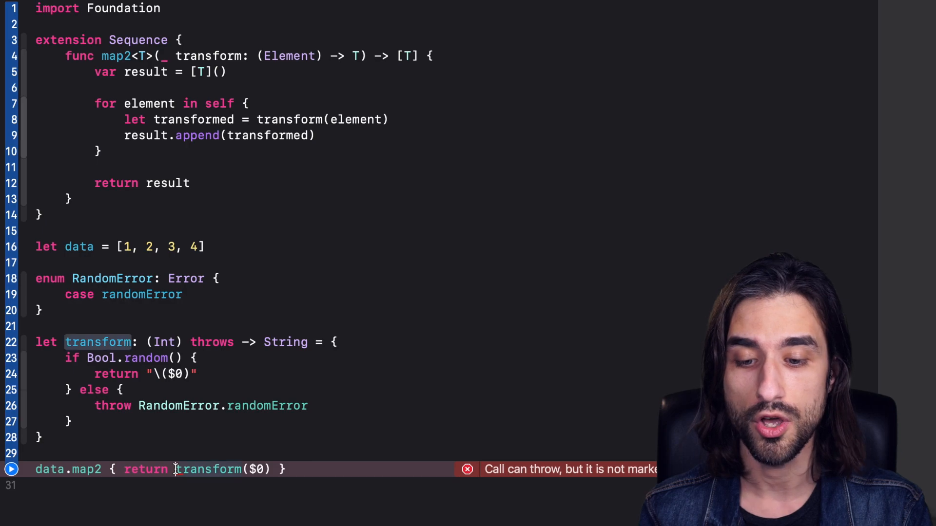
pyautogui.write('tr')
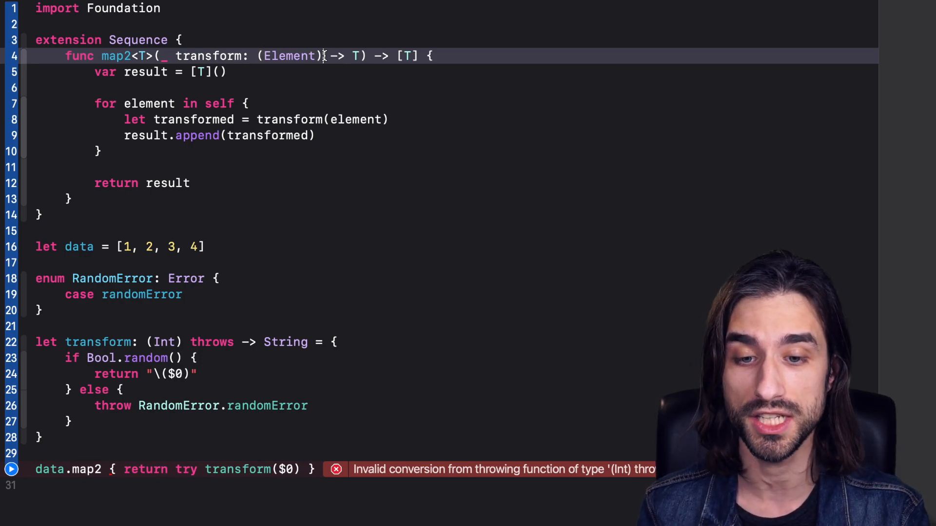
pyautogui.write('throws')
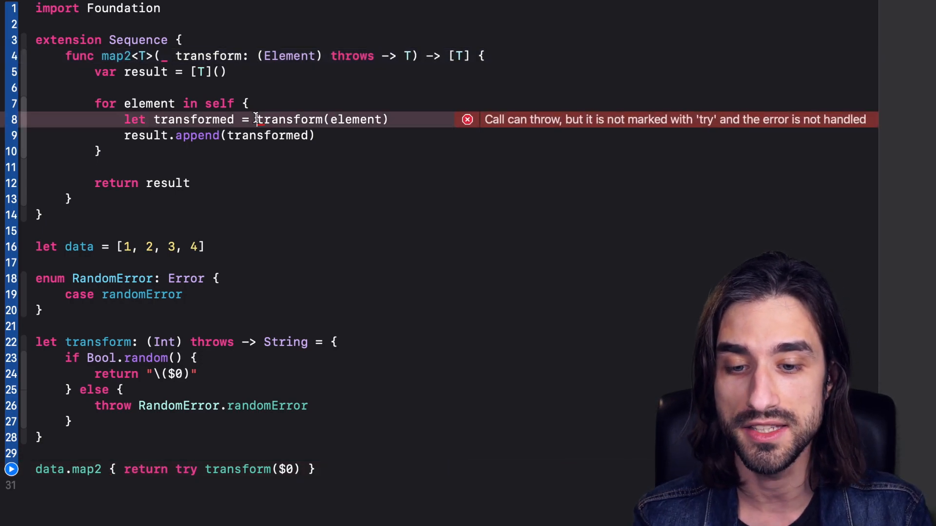
pyautogui.write('try tr')
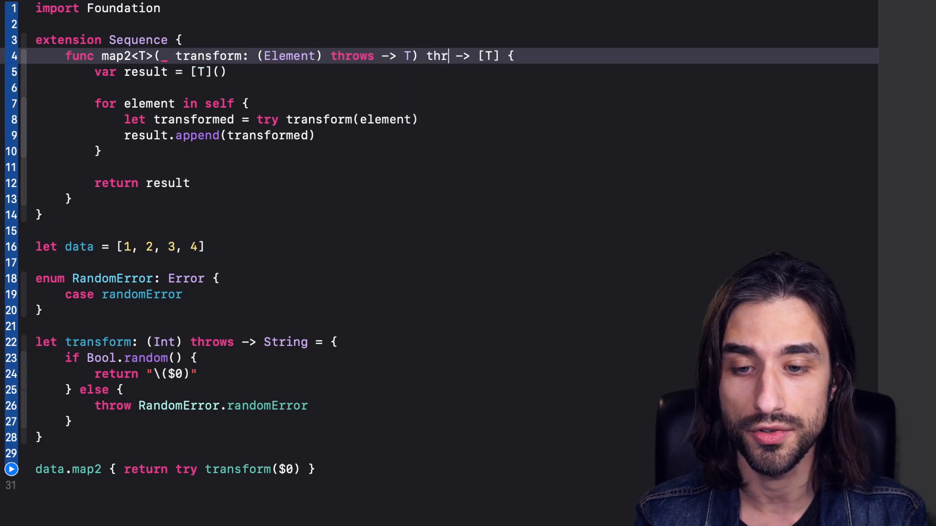
pyautogui.write('ows')
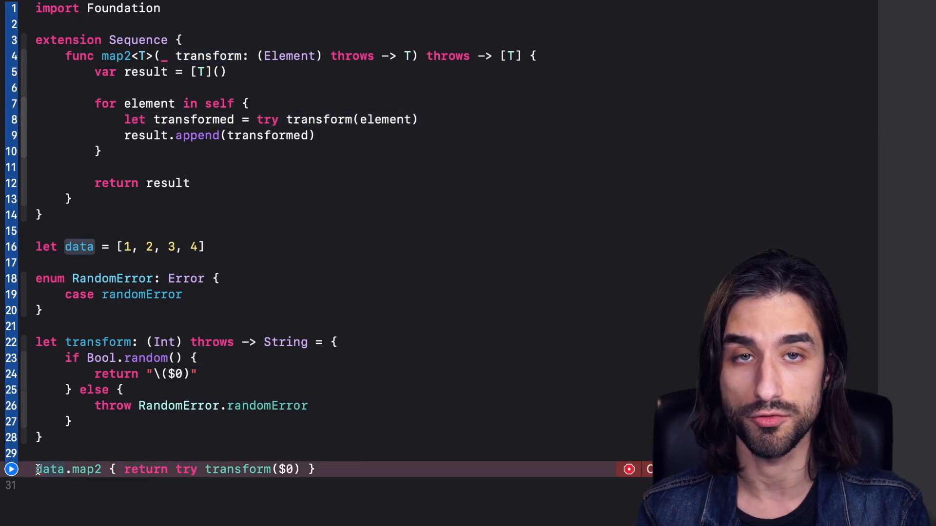
pyautogui.write('try')
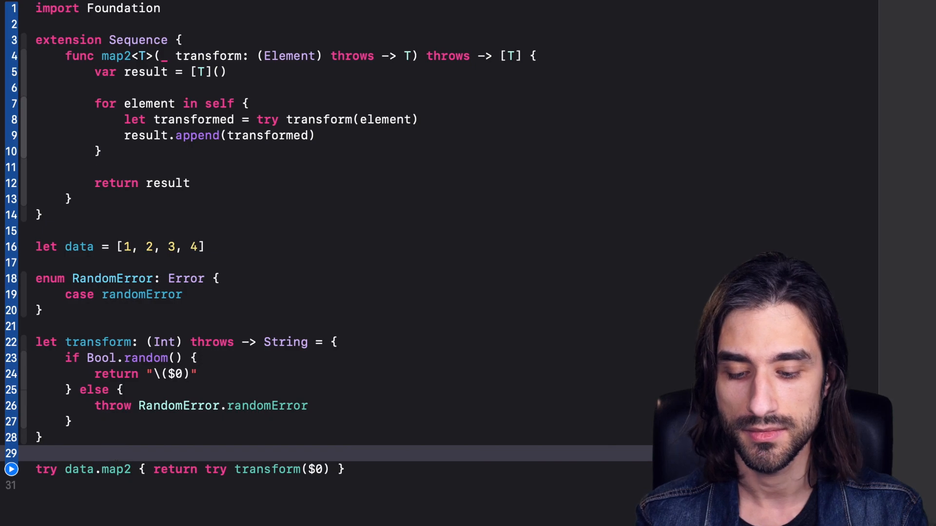
# Insert a non-throwing try data.map2 { return $0 } call above the transform call
pyautogui.write('data.')
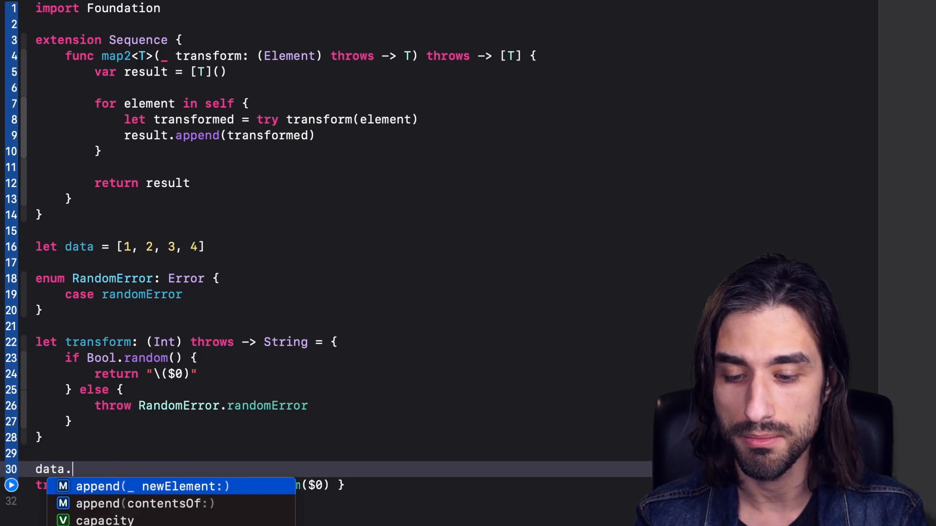
pyautogui.write('map2 {')
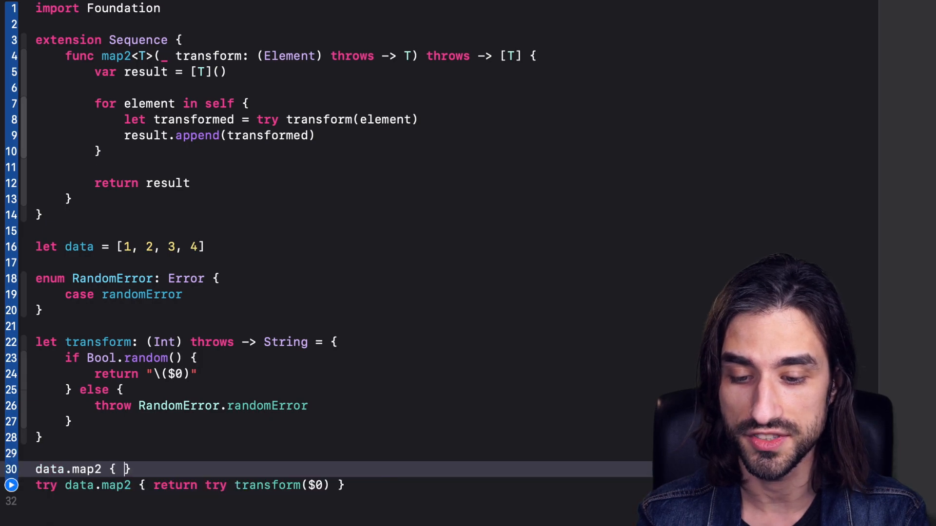
pyautogui.write('return')
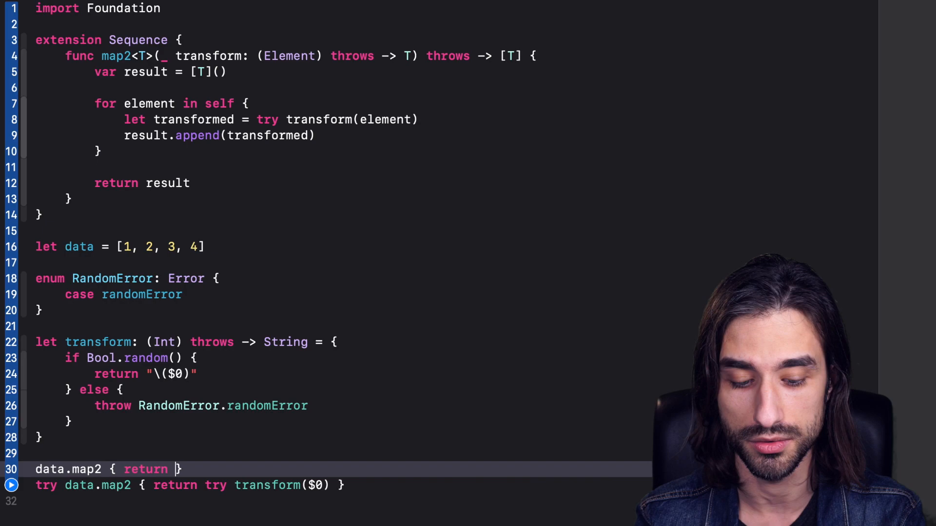
pyautogui.write('$0')
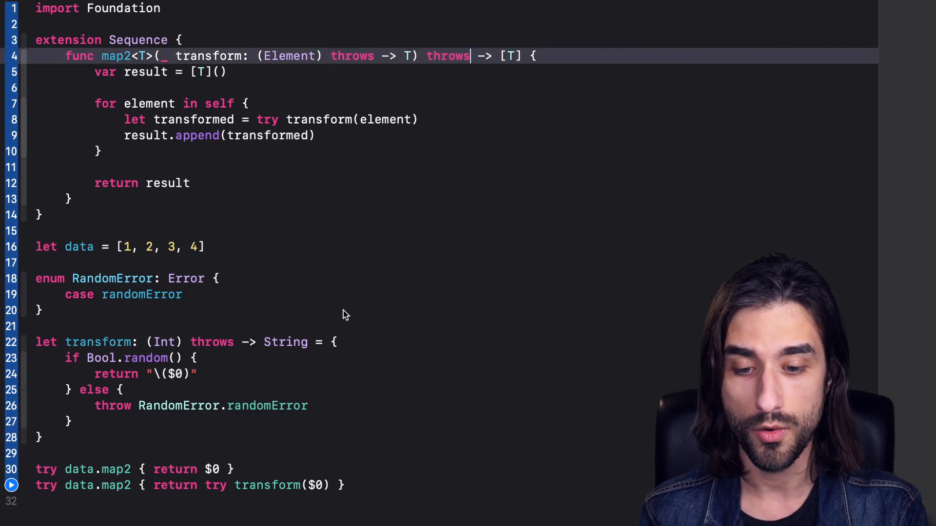
pyautogui.click(219, 469)
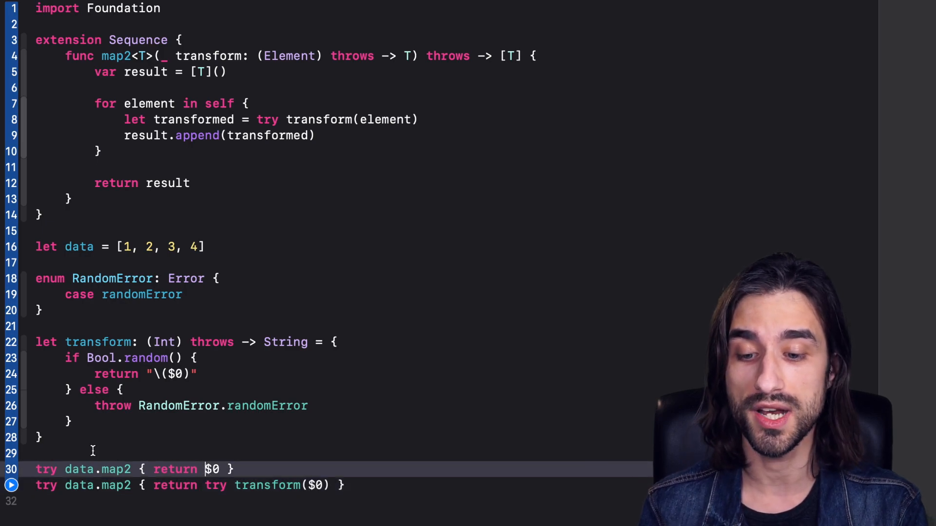
pyautogui.doubleClick(78, 469)
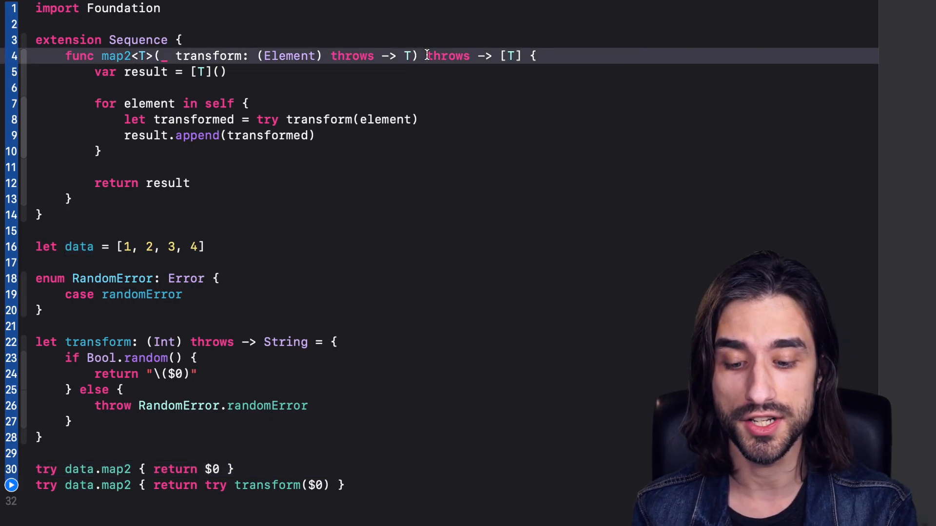
# Prefix map2's throws with re so the signature reads rethrows
pyautogui.write('re')
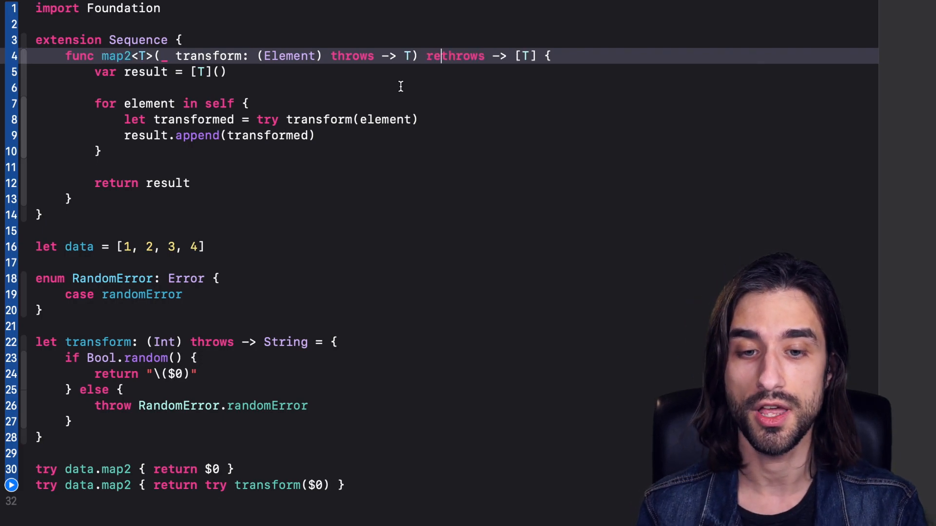